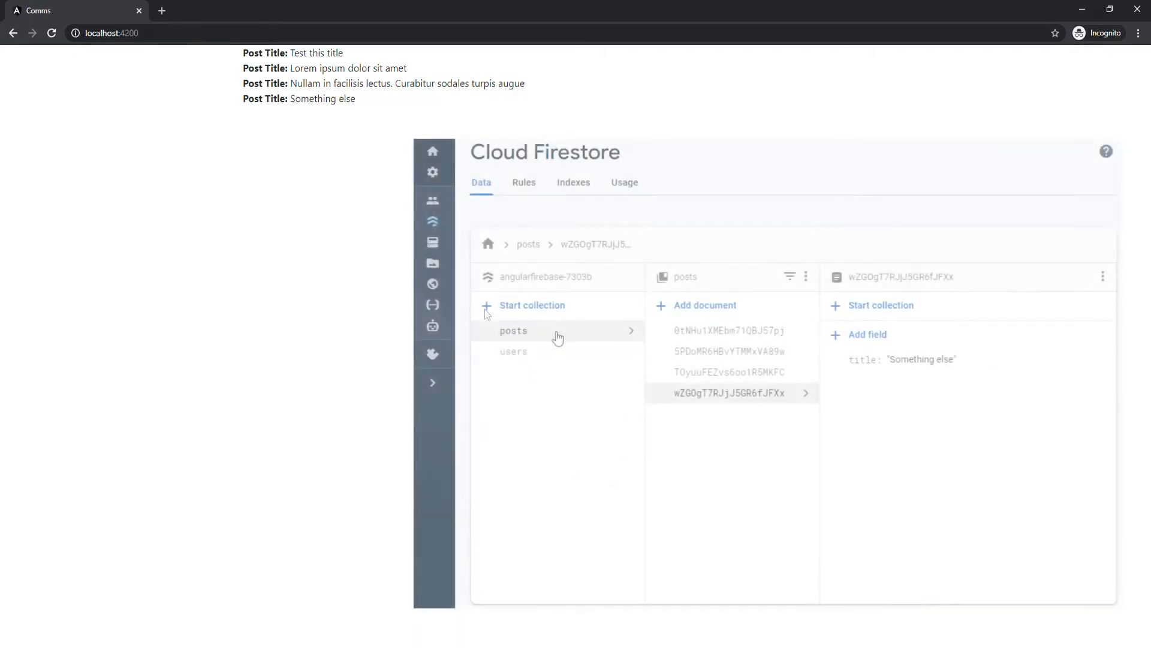
# - Create a posts document with field title = 'Title number 1' and save it
pyautogui.click(704, 305)
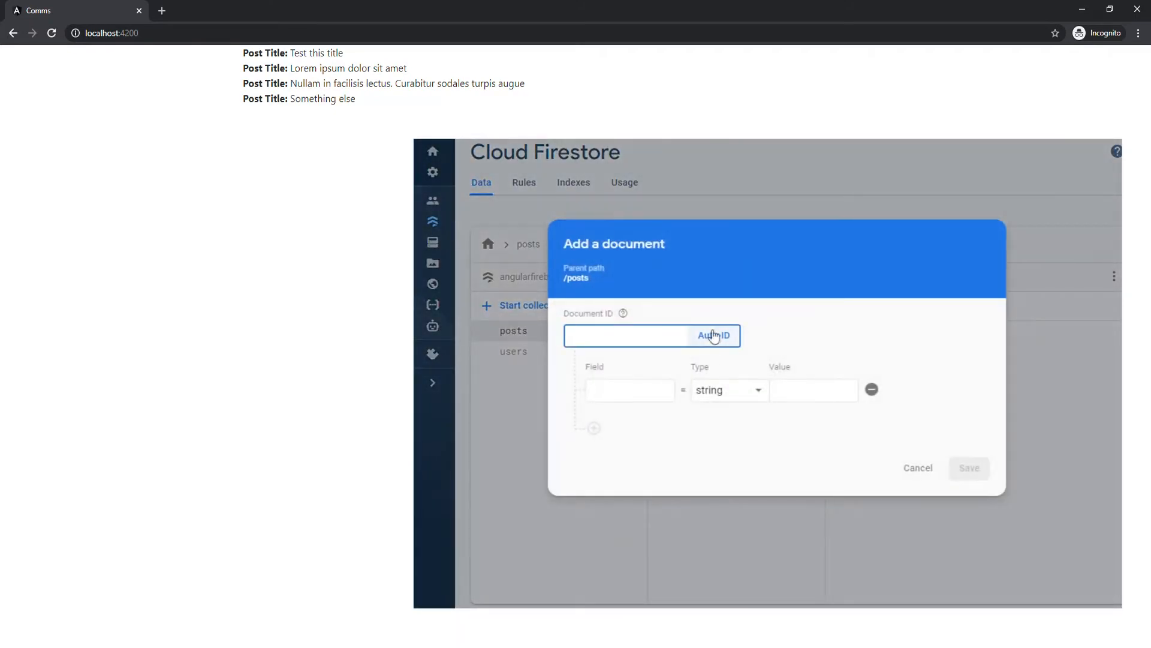
pyautogui.write('title')
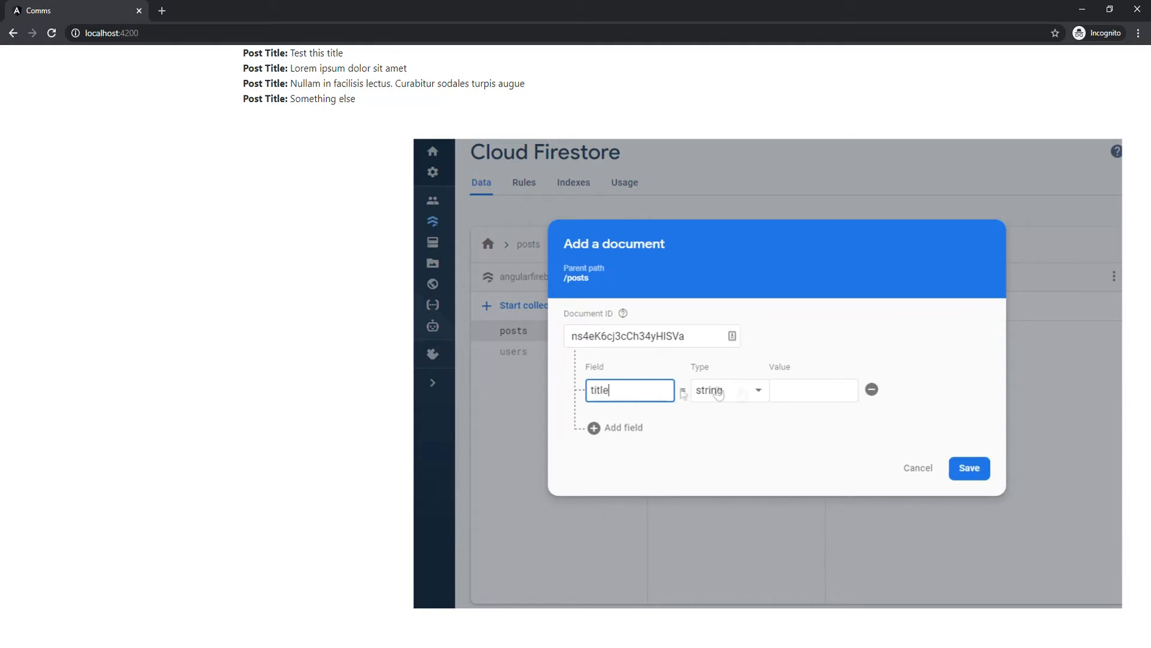
pyautogui.write('T')
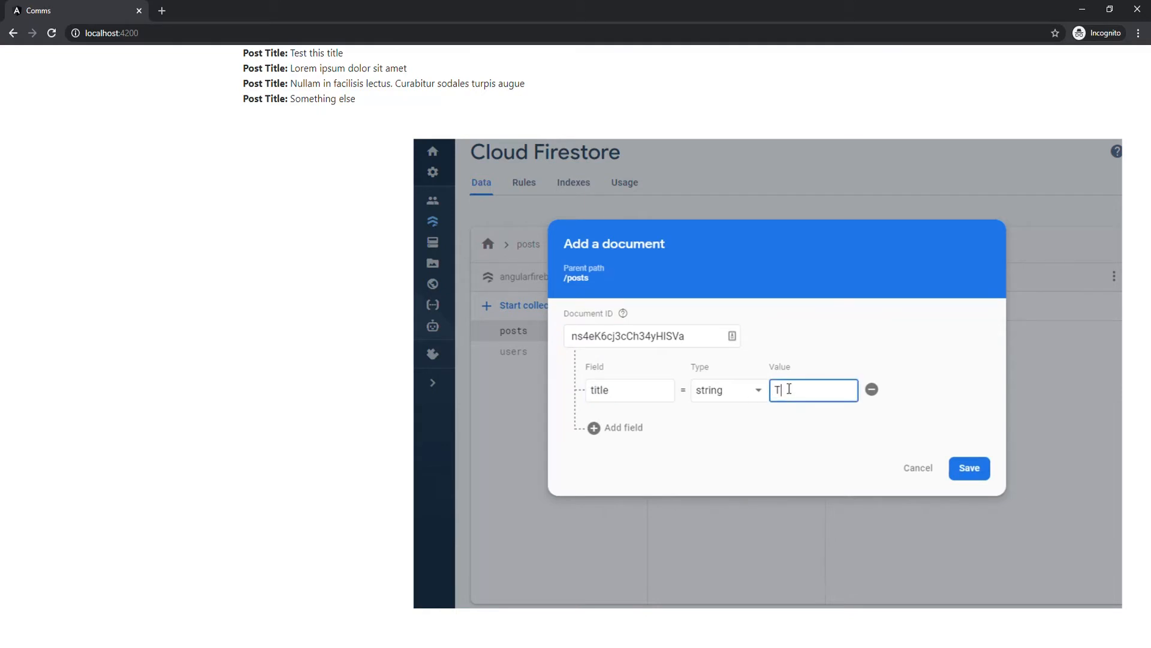
pyautogui.write('Title number 1')
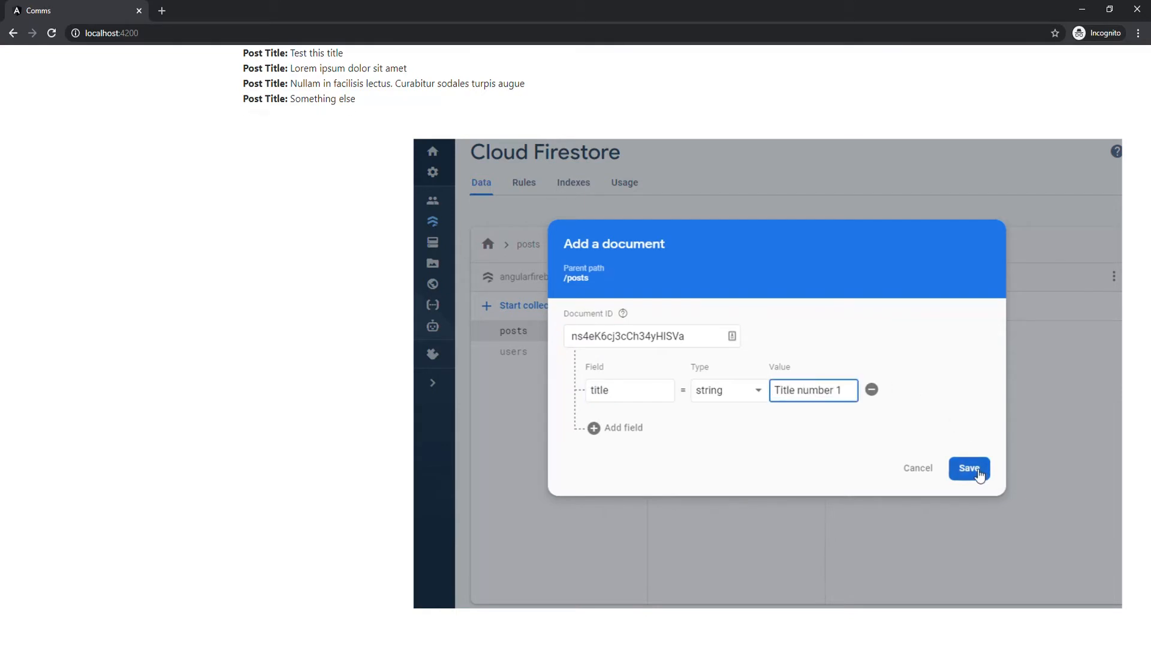
pyautogui.click(969, 468)
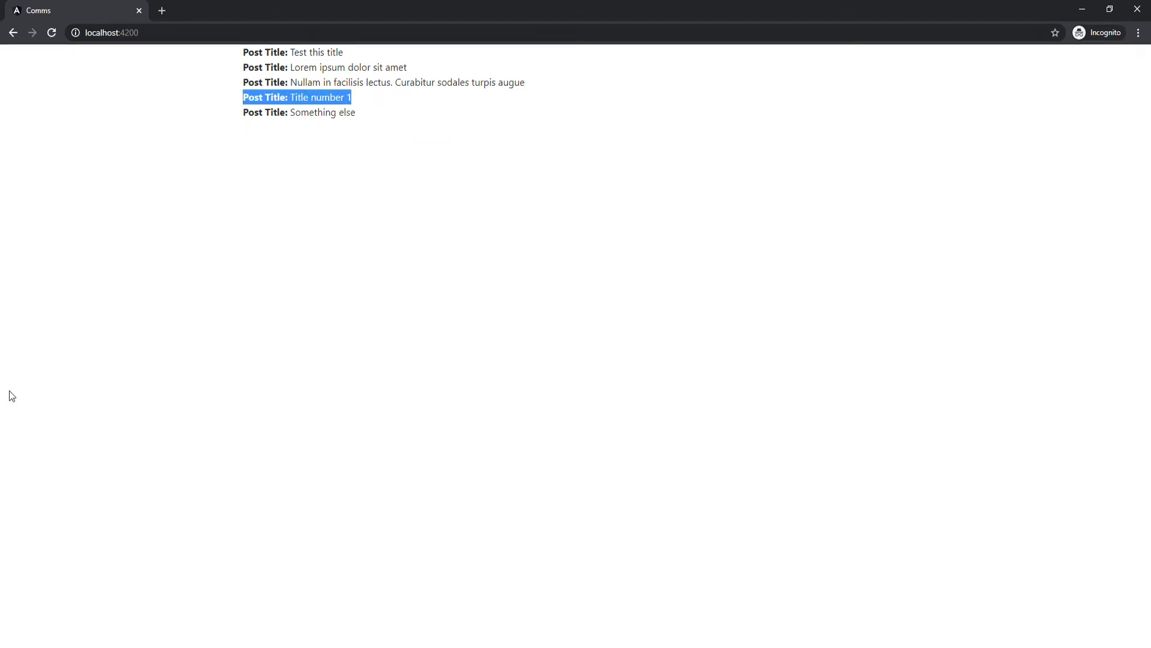
pyautogui.moveTo(96, 395)
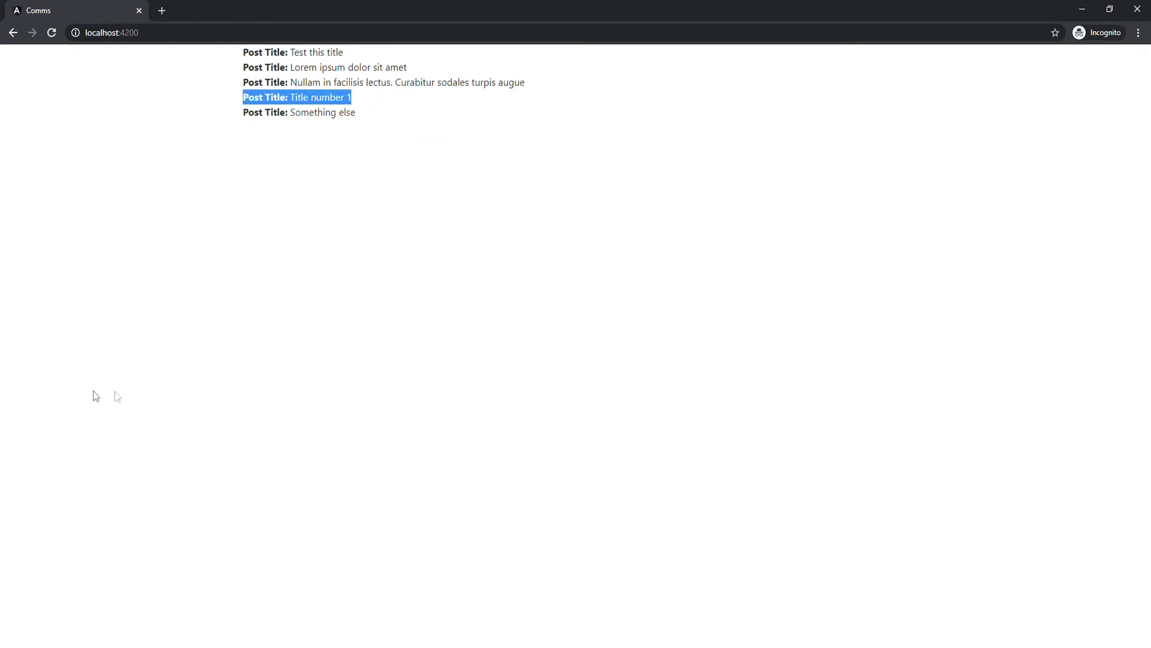
pyautogui.click(328, 244)
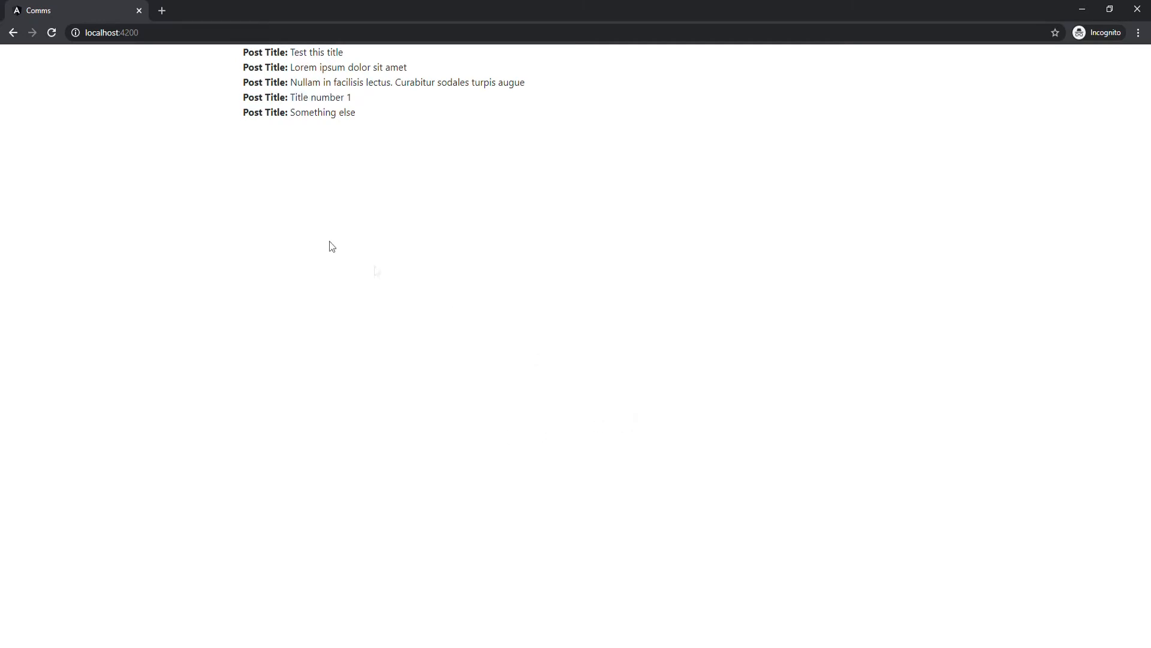
pyautogui.moveTo(503, 253)
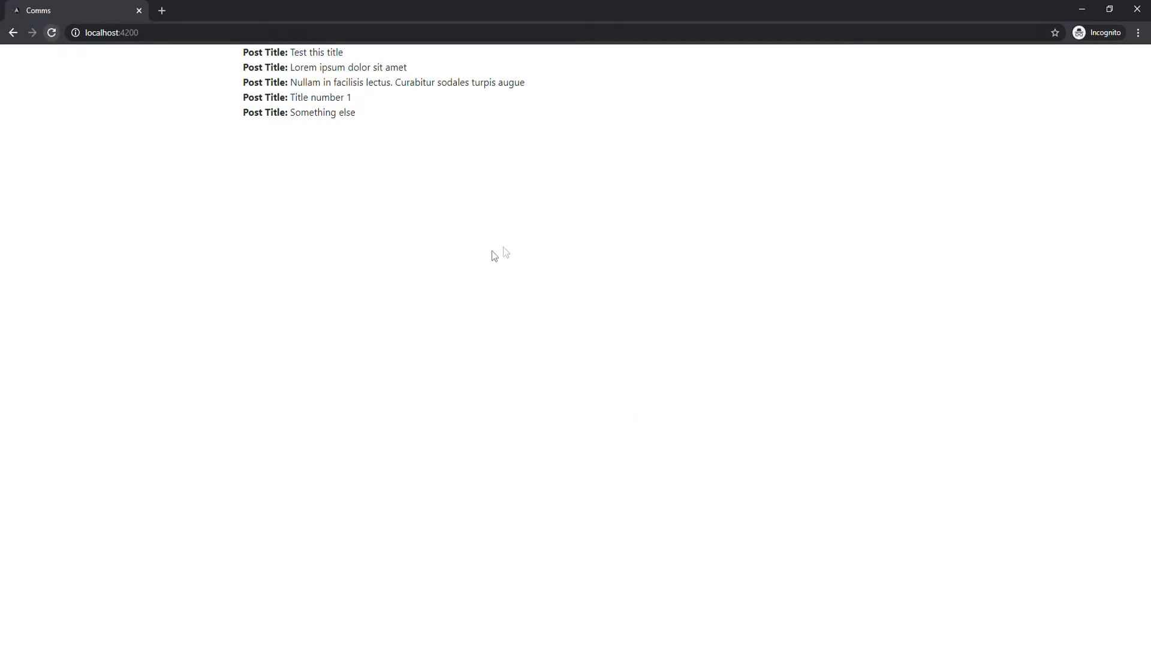
pyautogui.moveTo(666, 571)
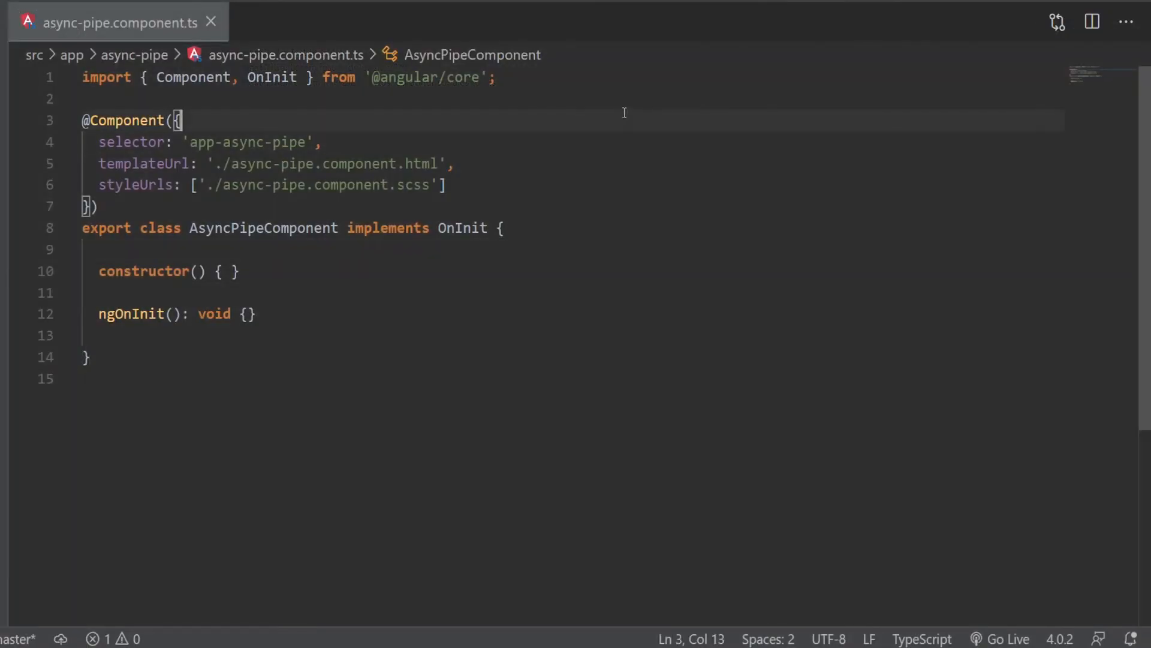
# - Import Observable from rxjs and declare posts$ as Observable<{ title: string }[]>
pyautogui.write("import { Observable } from 'rxjs';")
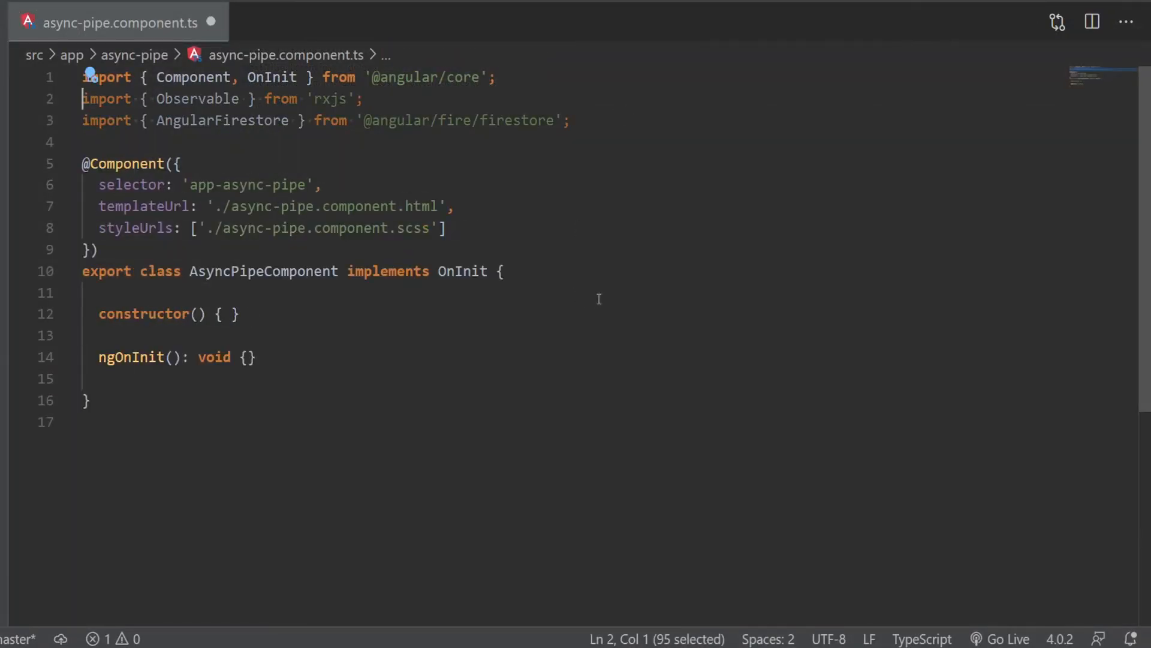
pyautogui.write('posts$: Observable<>;')
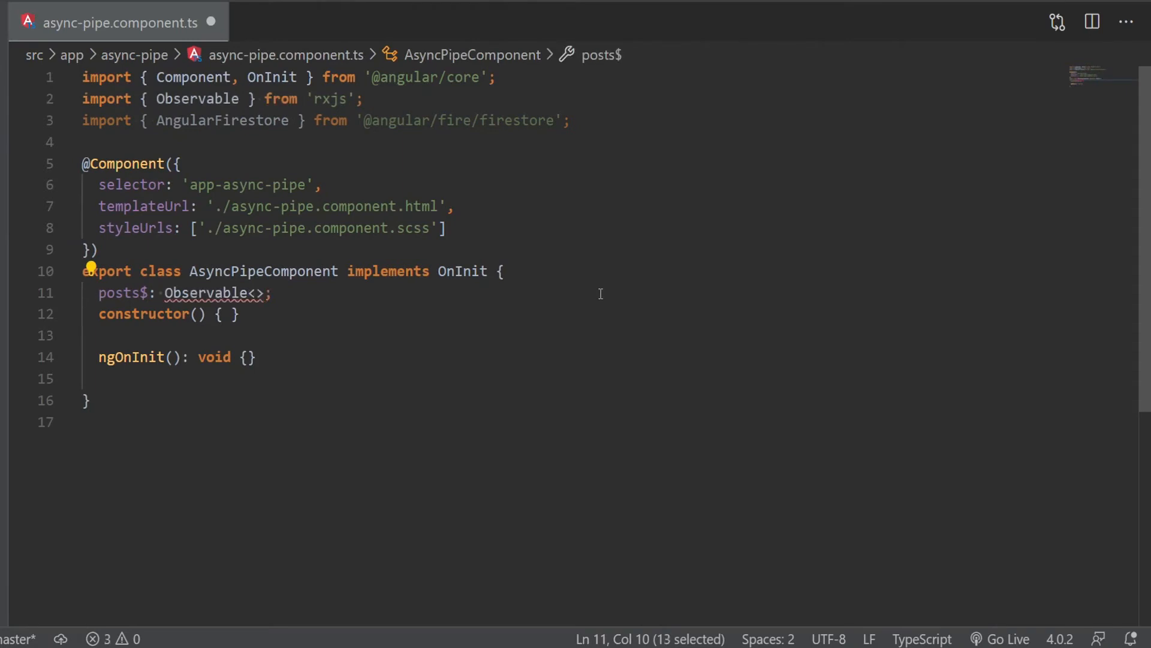
pyautogui.write('{ title: string }[]')
pyautogui.click(162, 314)
pyautogui.write('private db: AngularFirestore')
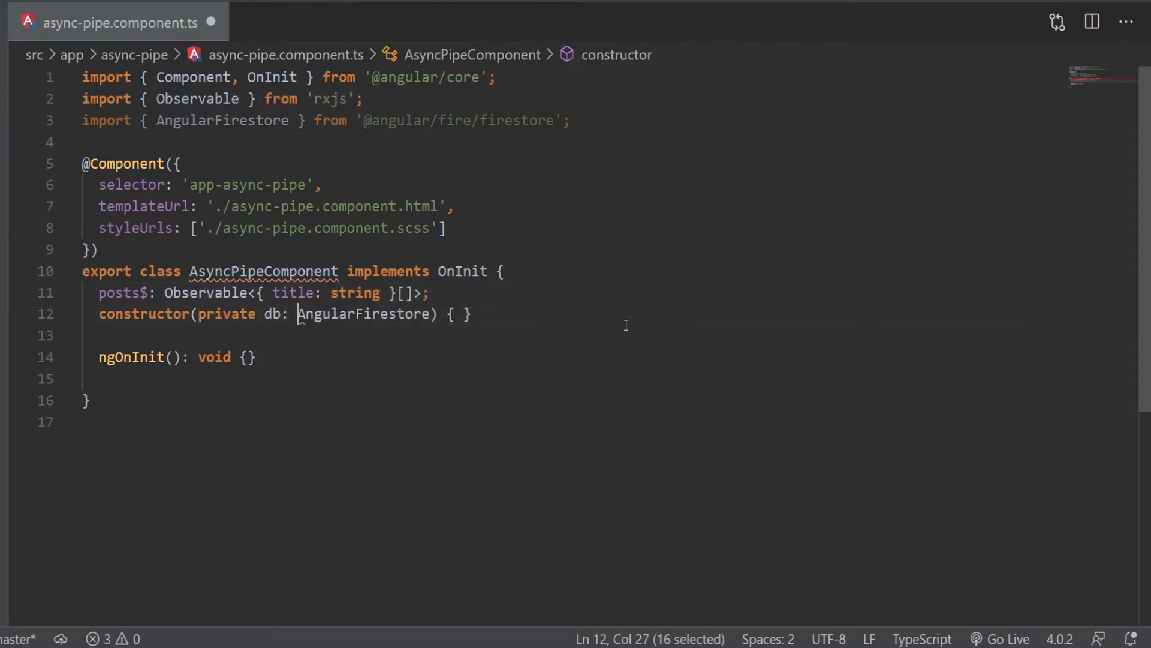
# - Assign posts$ from db.collection<{ title: string }>('posts').valueChanges() in ngOnInit
pyautogui.write('this.posts$ = this.db.')
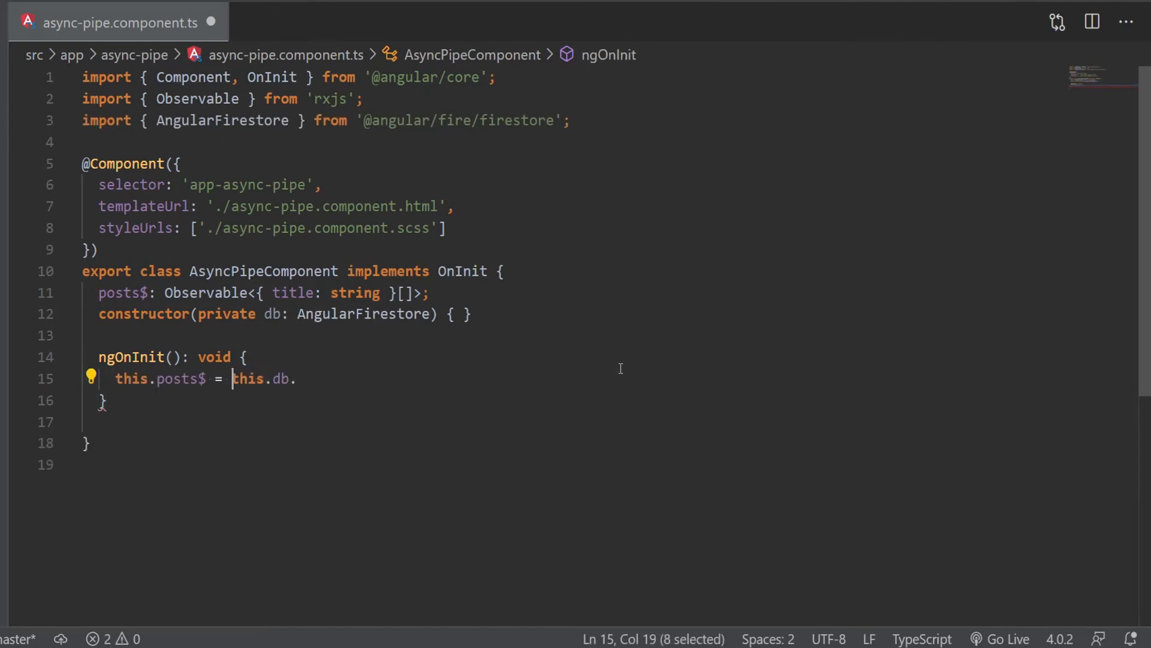
pyautogui.write('collection<>')
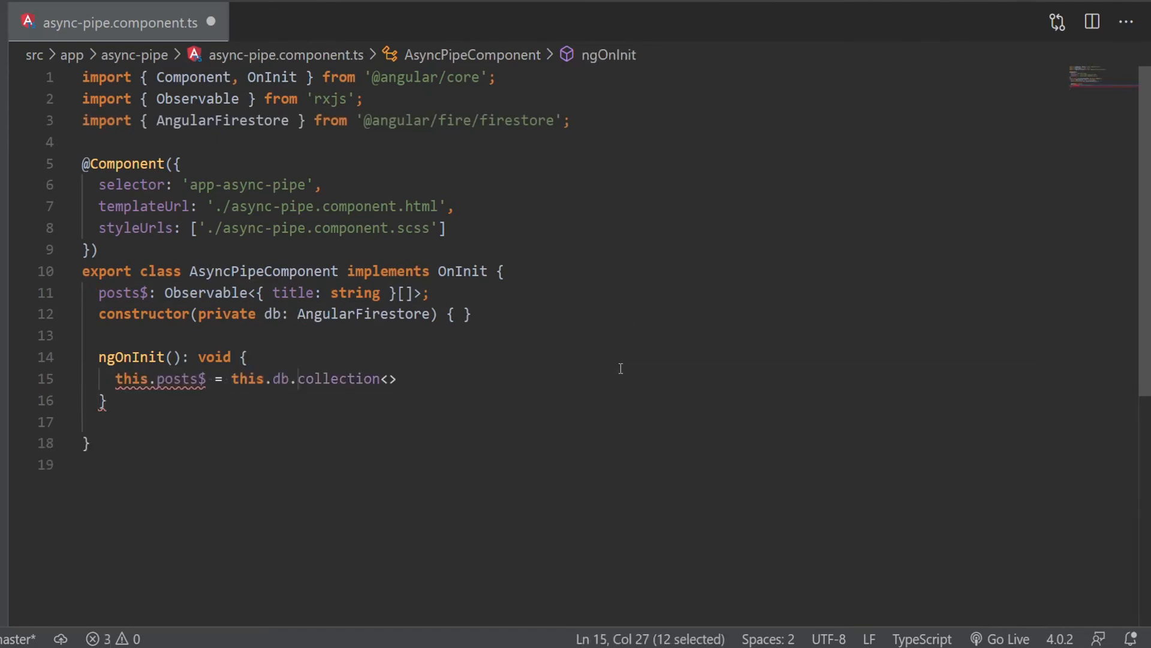
pyautogui.write("{ title: string }>('posts')")
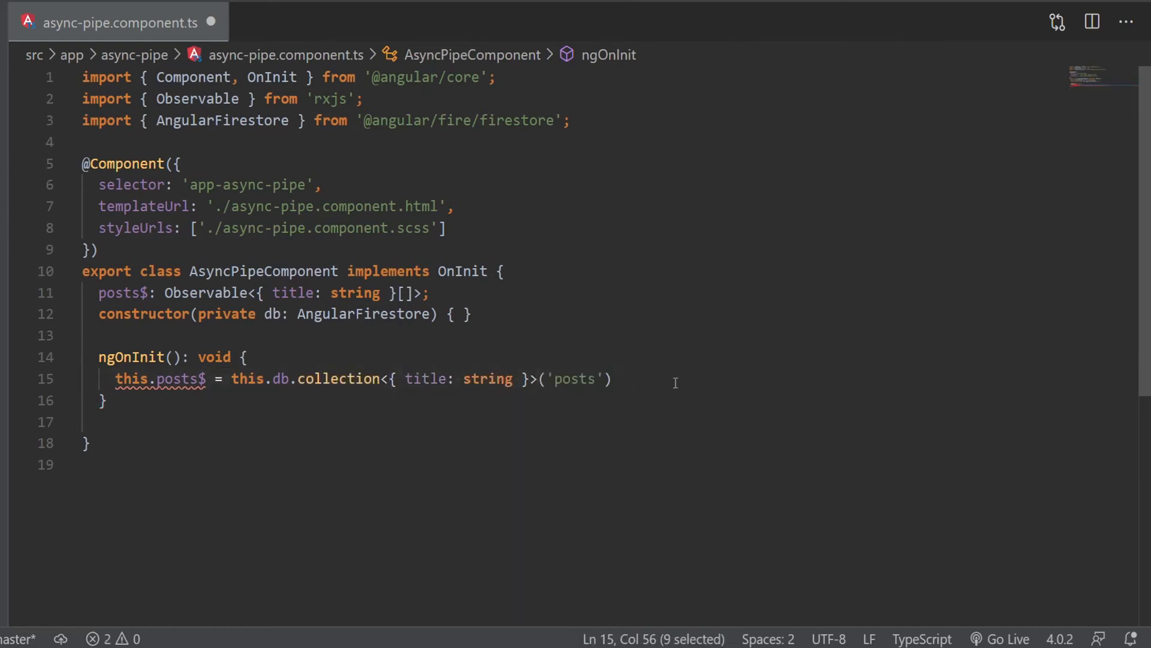
pyautogui.write('.valueChanges();')
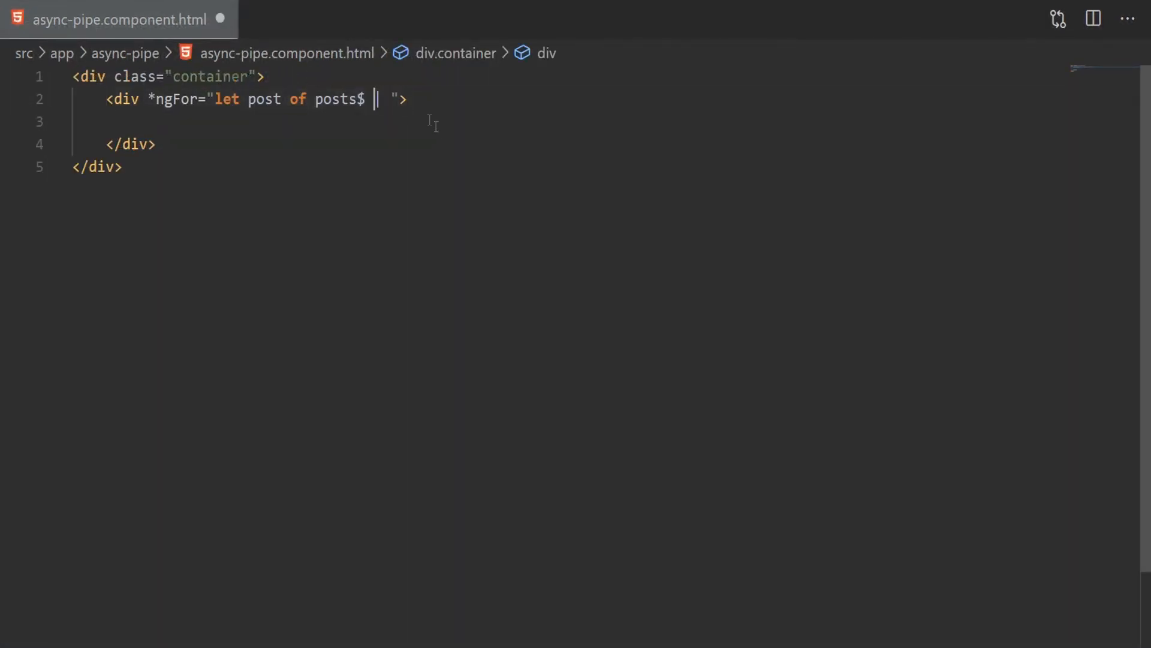
# - Loop over posts$ | async and interpolate post.title after the Post Title label
pyautogui.write('async')
pyautogui.click(607, 122)
pyautogui.write('<b>Post Title: </b> {{ ')
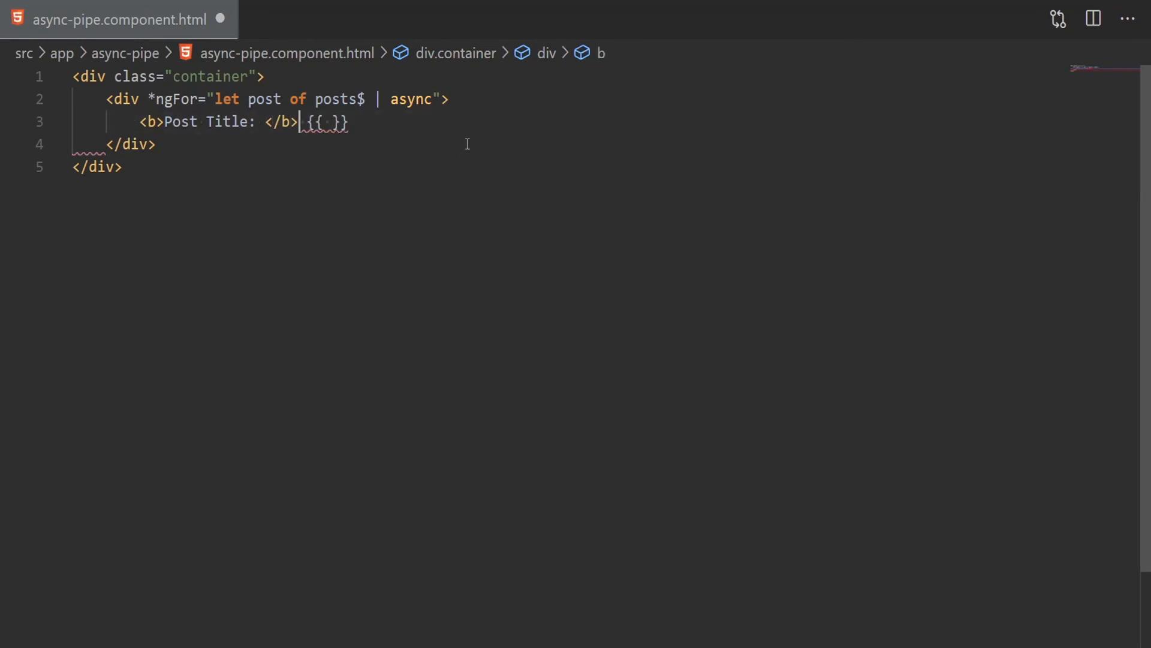
pyautogui.write('post.title')
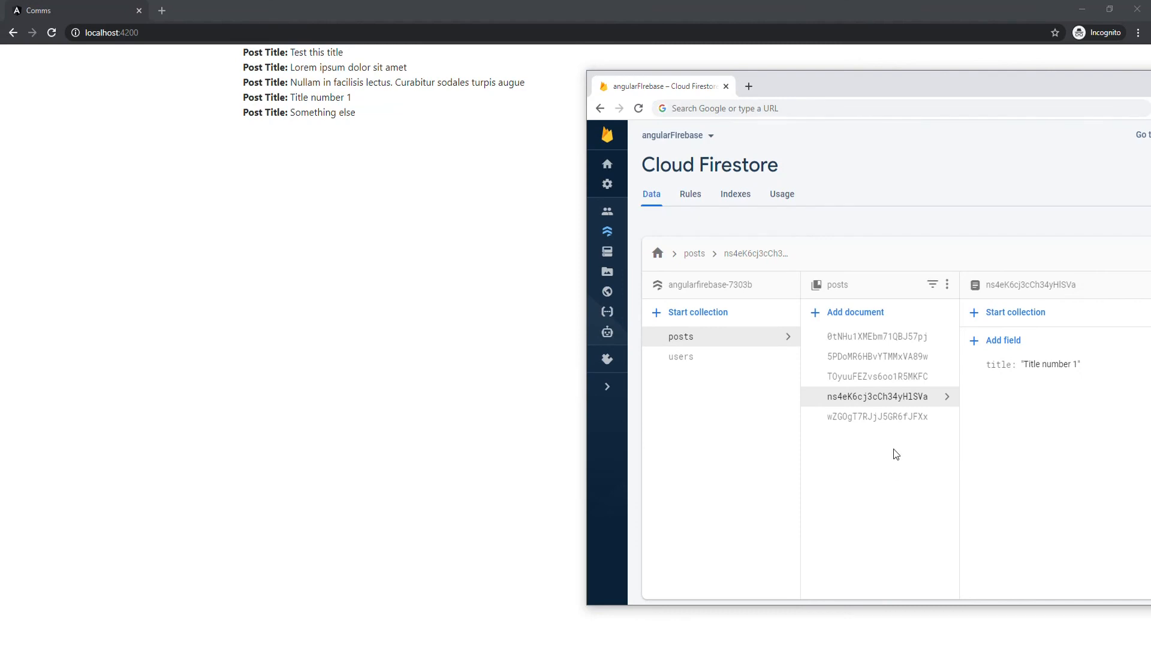
# - Create and save a posts document titled 'This is the last post'
pyautogui.click(854, 312)
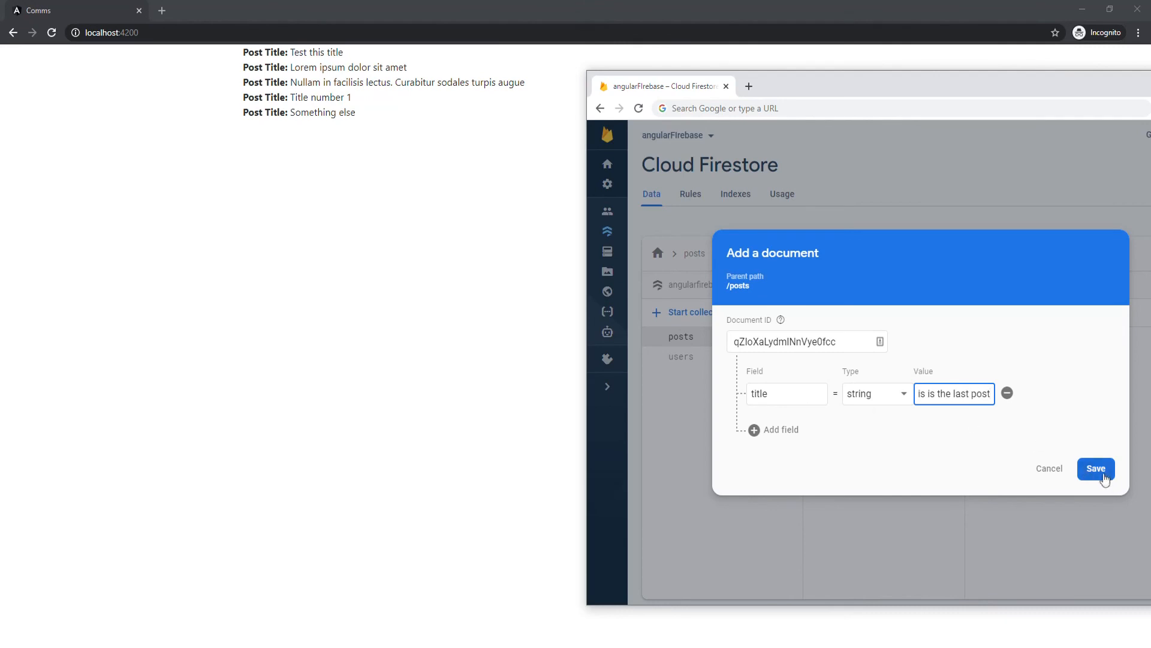
pyautogui.click(1094, 468)
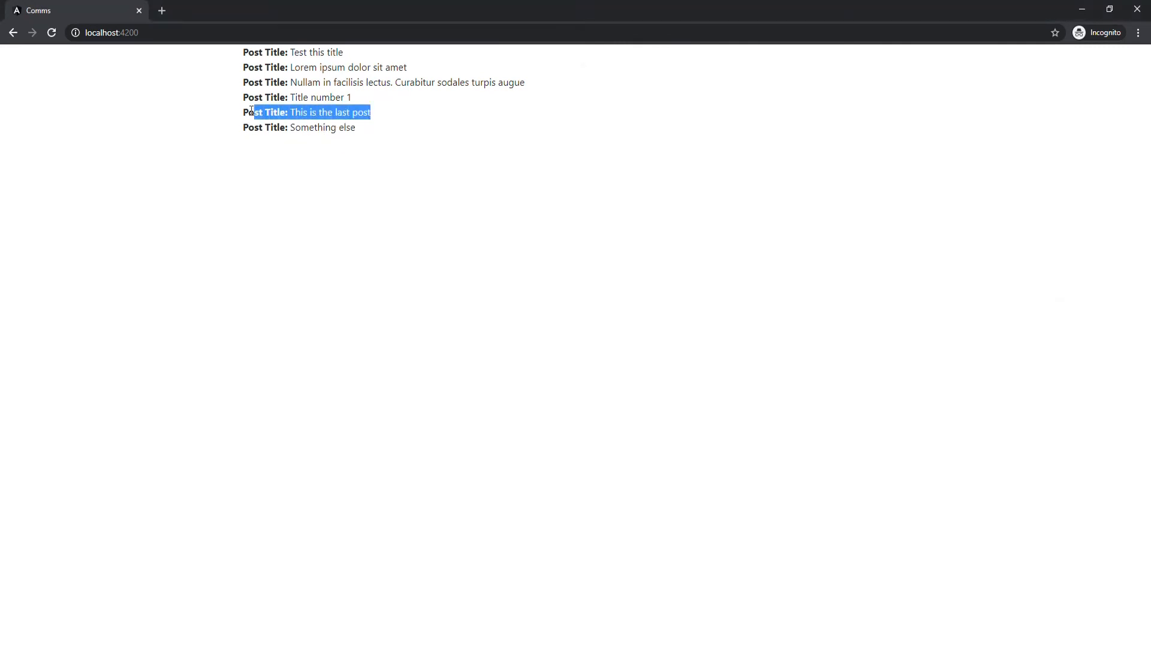